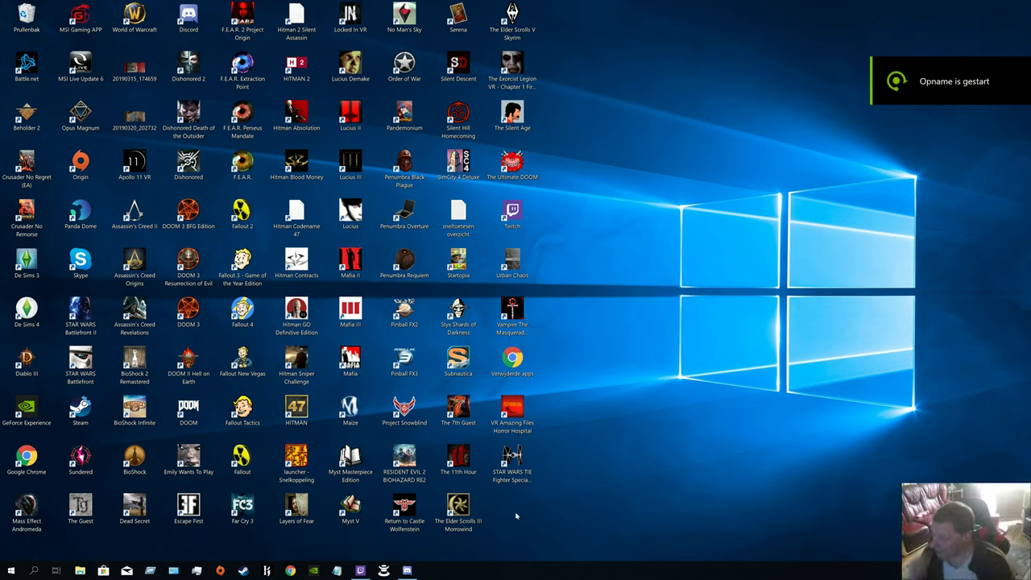
Launch Star Wars: TIE Fighter Special Edition from its desktop shortcut.
left_click(513, 459)
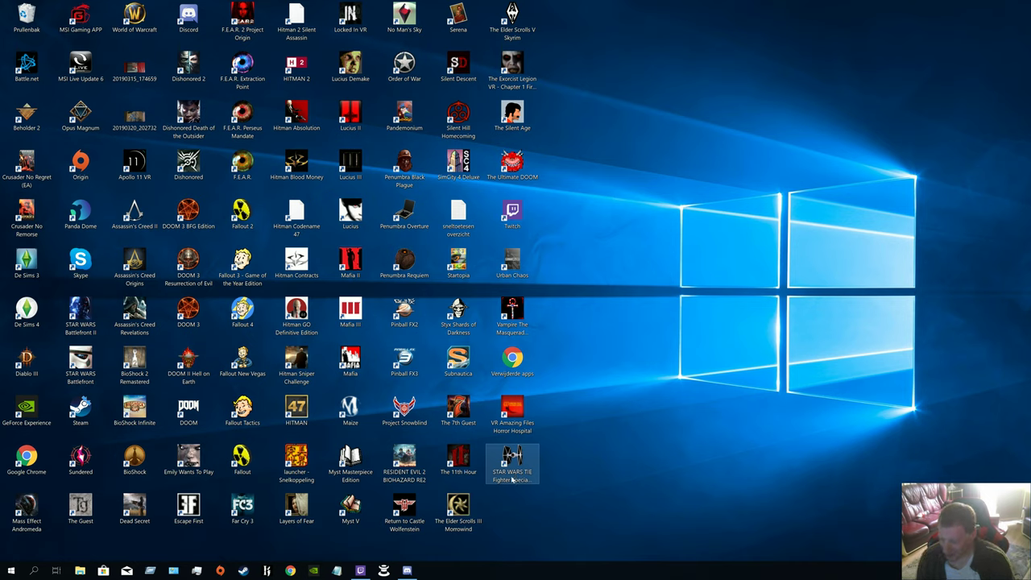
double_click(513, 460)
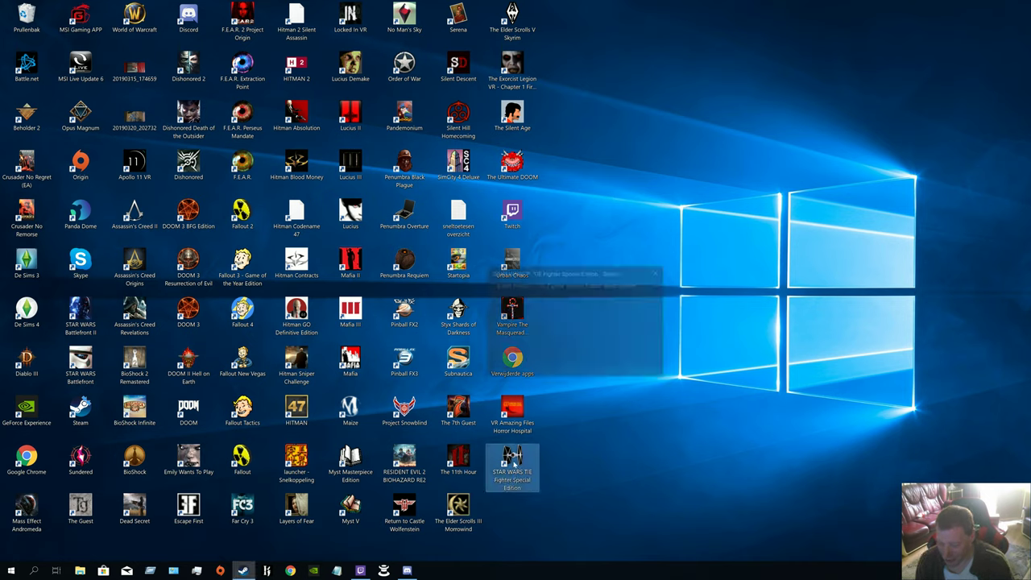
Register a new pilot named THEDUTCHR and select it to reach the concourse.
double_click(512, 464)
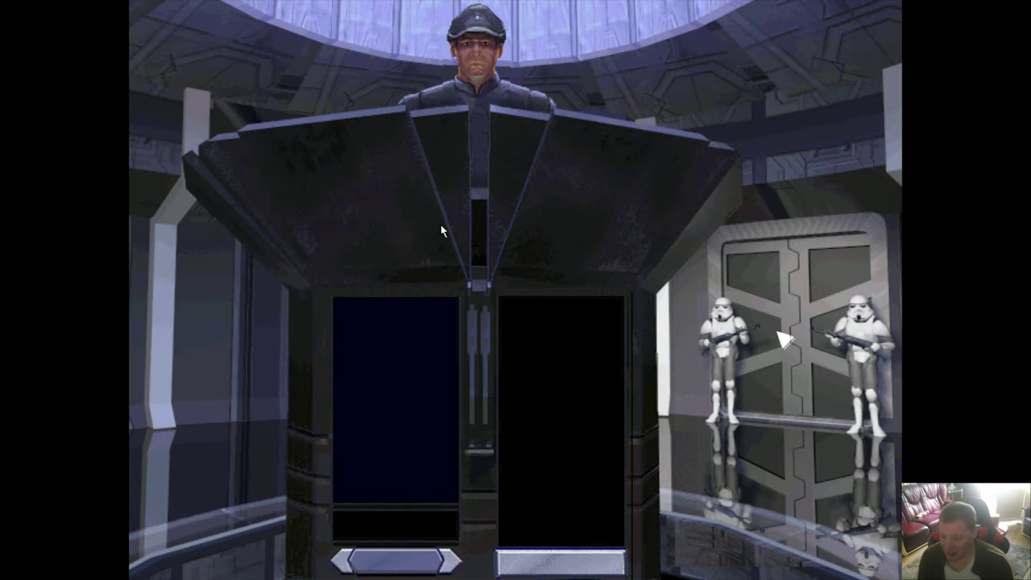
type("THEDUTCHR")
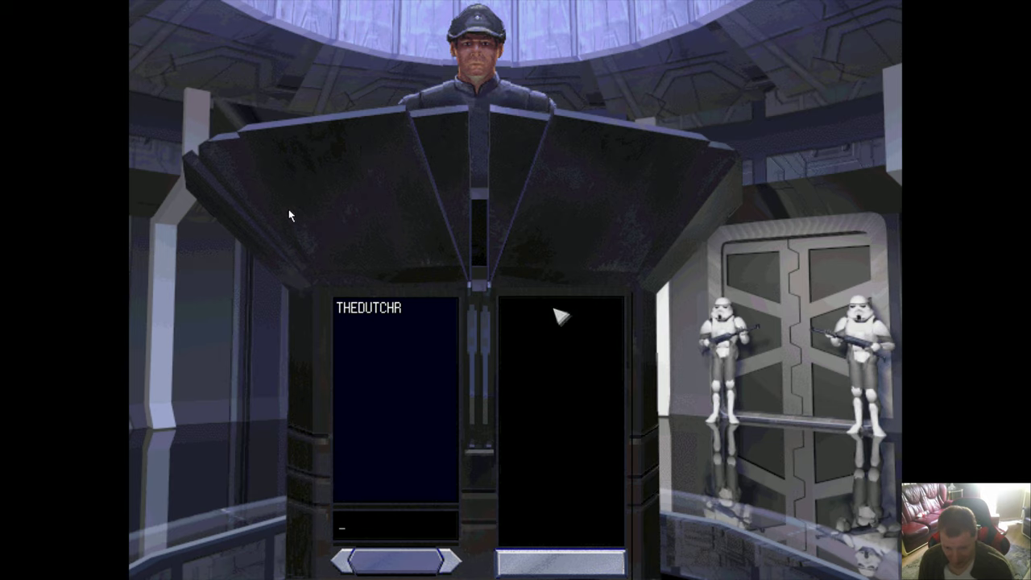
mouse_move(170, 212)
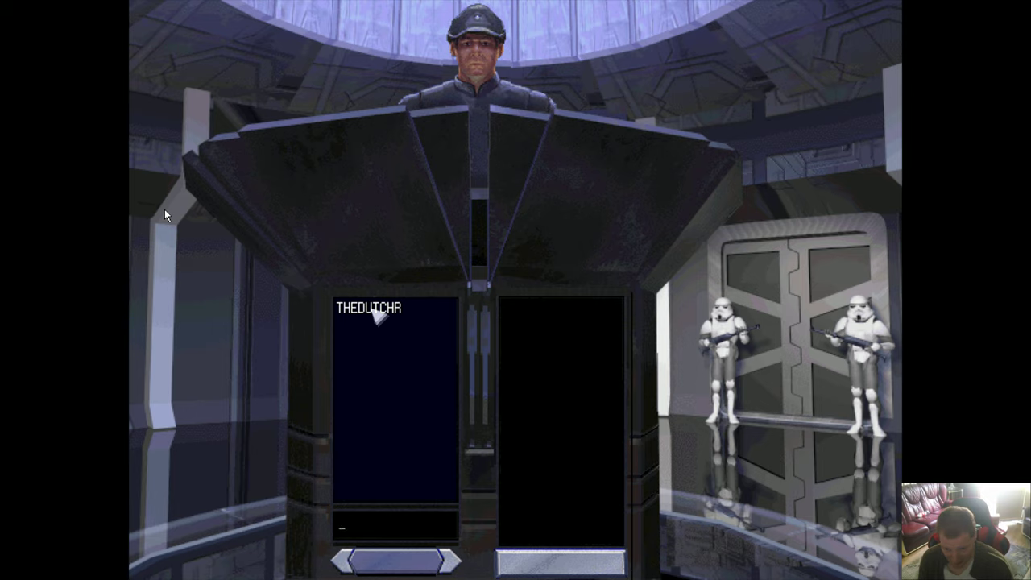
left_click(371, 308)
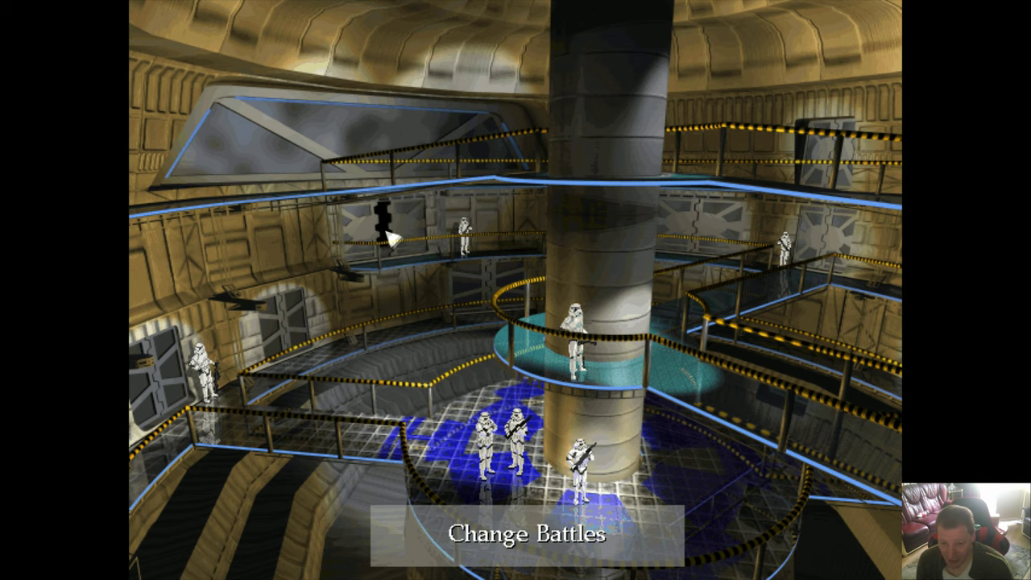
Go through the Change Battles doorway into the battle-selection room.
left_click(525, 536)
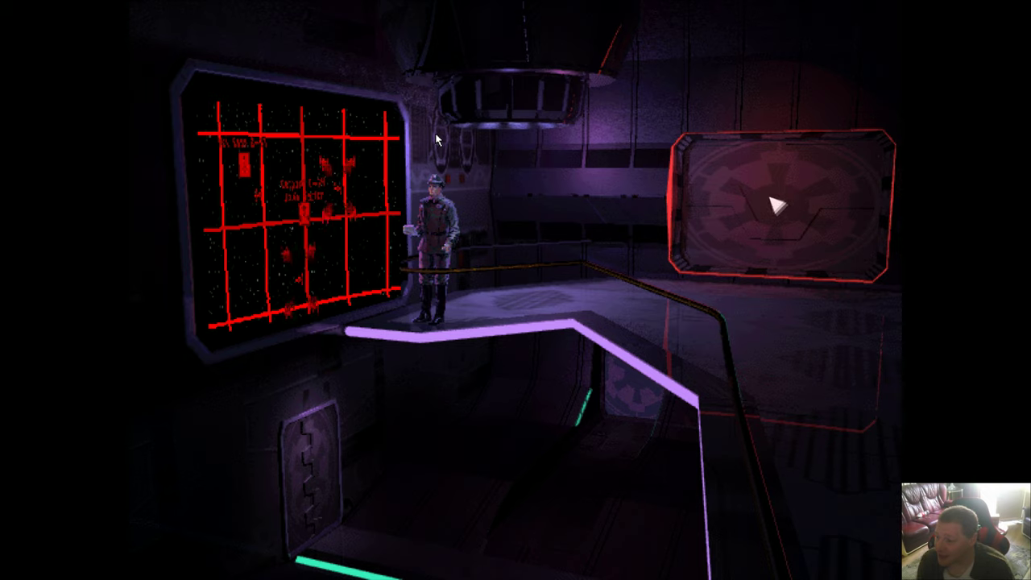
mouse_move(528, 303)
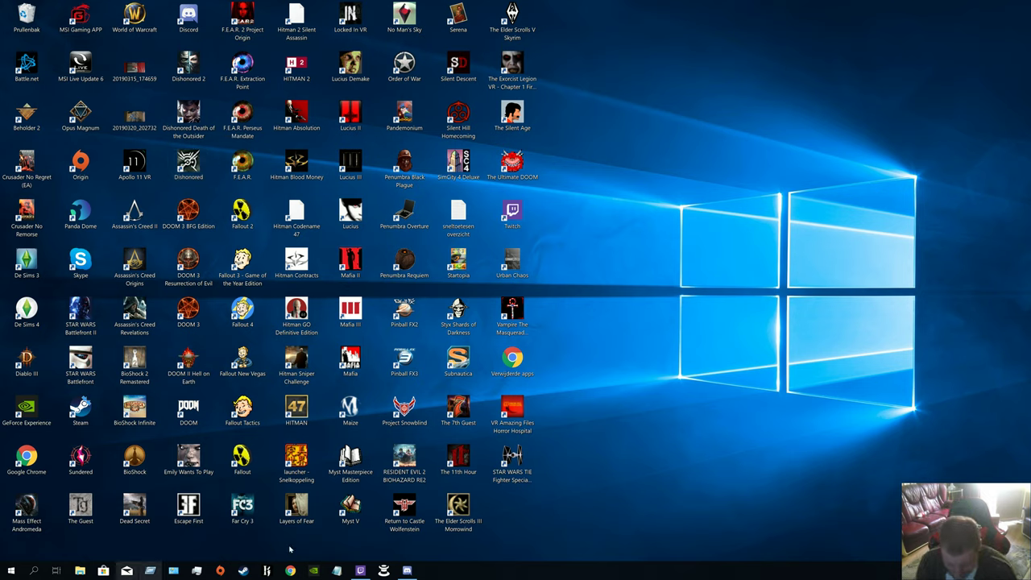
mouse_move(557, 555)
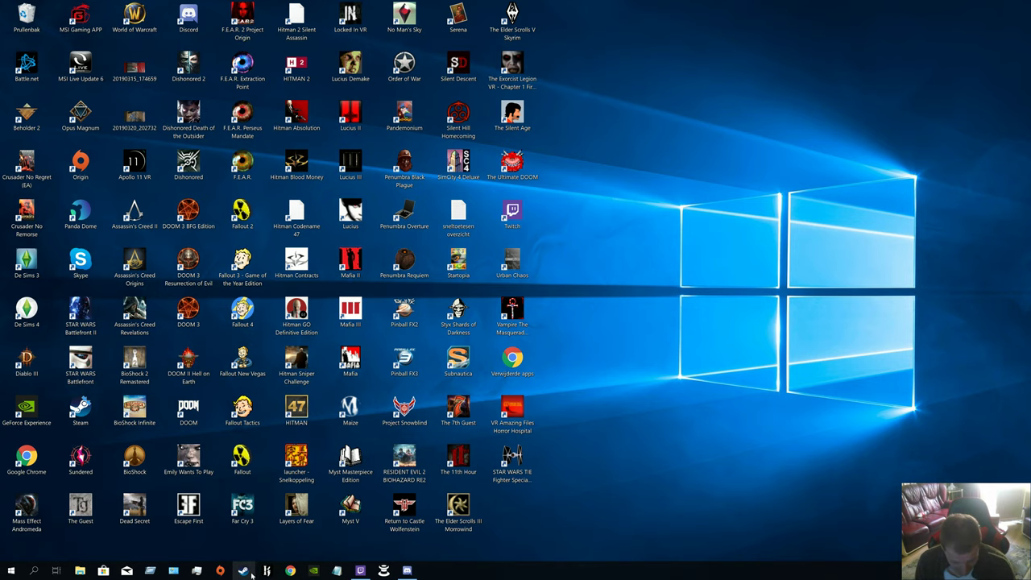
Restore the Chrome window showing the TIE Fighter Steam community page.
left_click(242, 570)
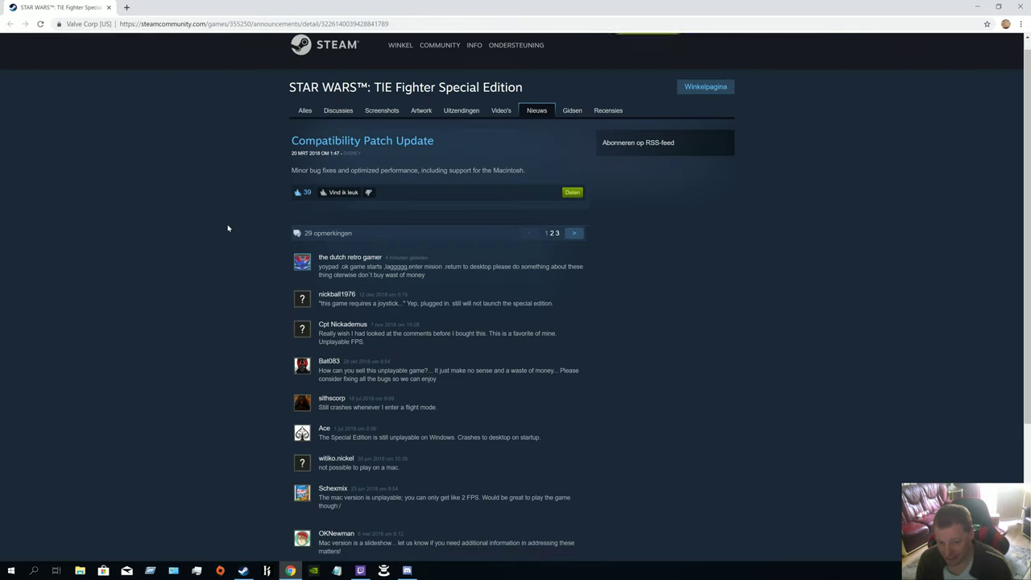
Scroll the Compatibility Patch Update page down to the player crash comments.
scroll("down", 3)
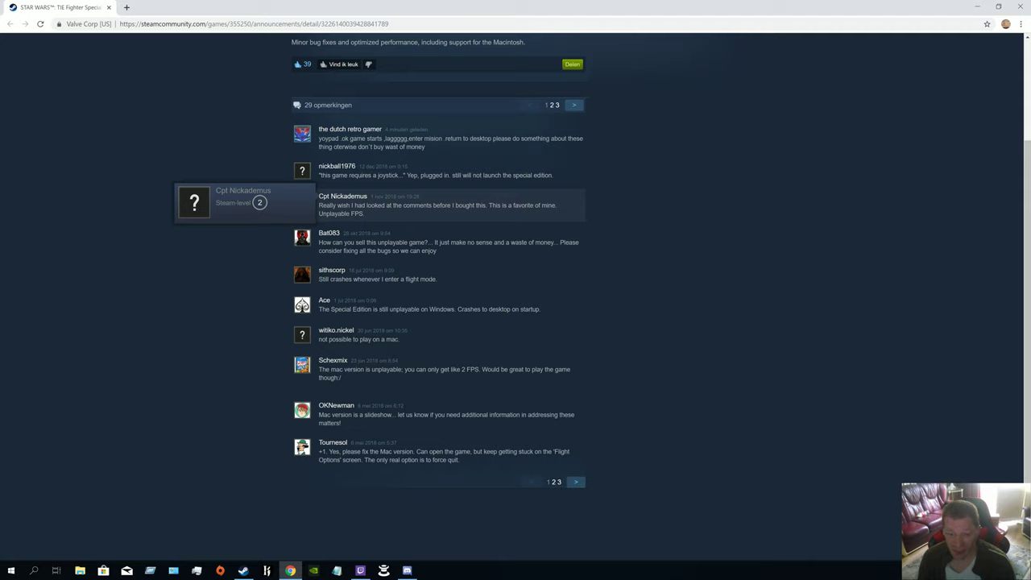
mouse_move(374, 203)
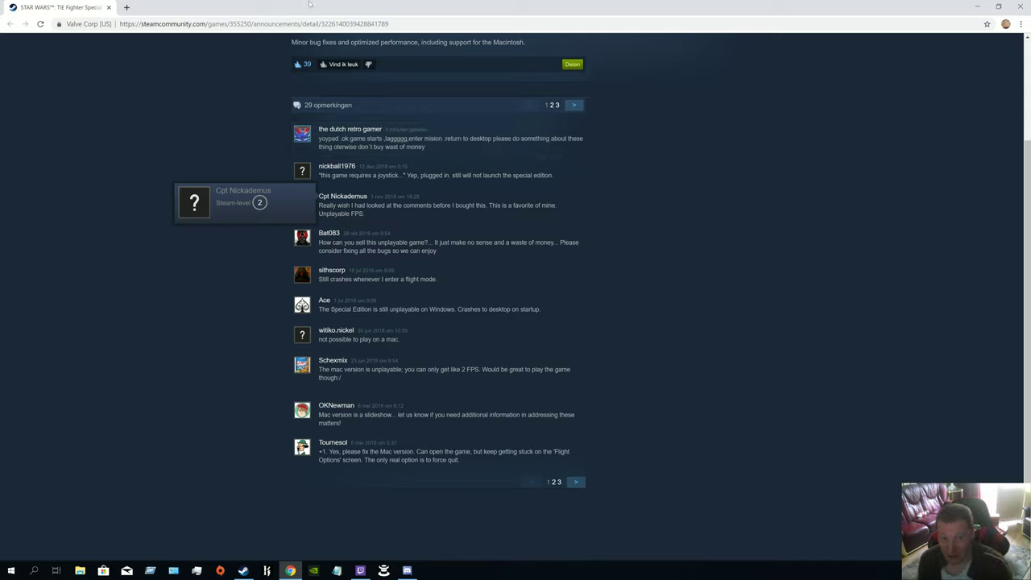
mouse_move(628, 83)
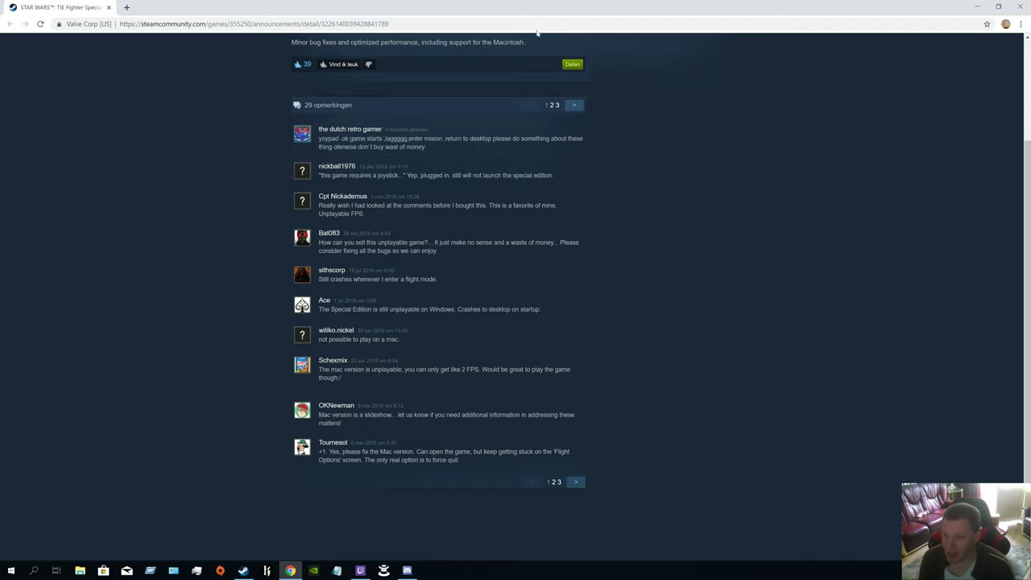
mouse_move(570, 227)
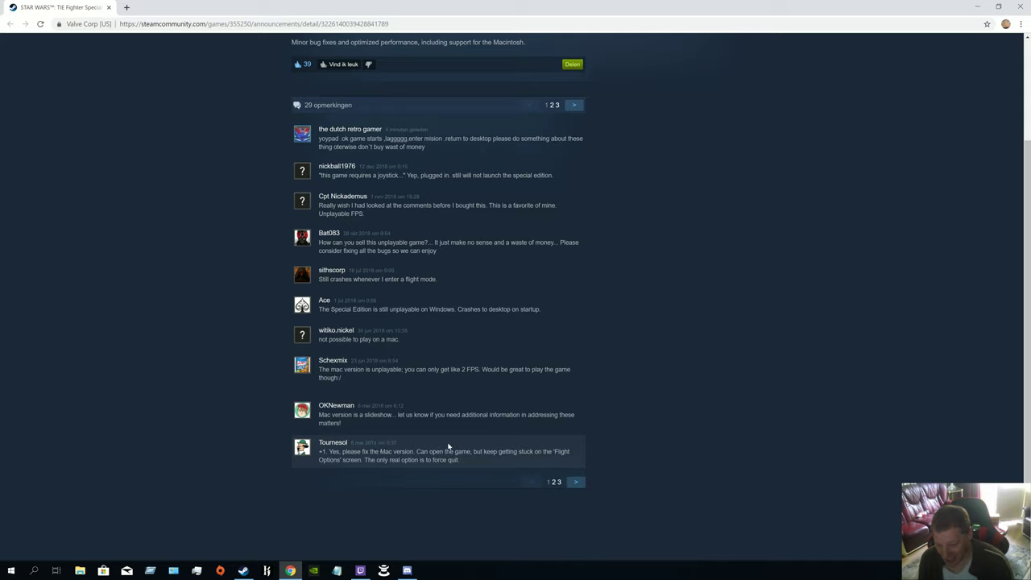
mouse_move(410, 424)
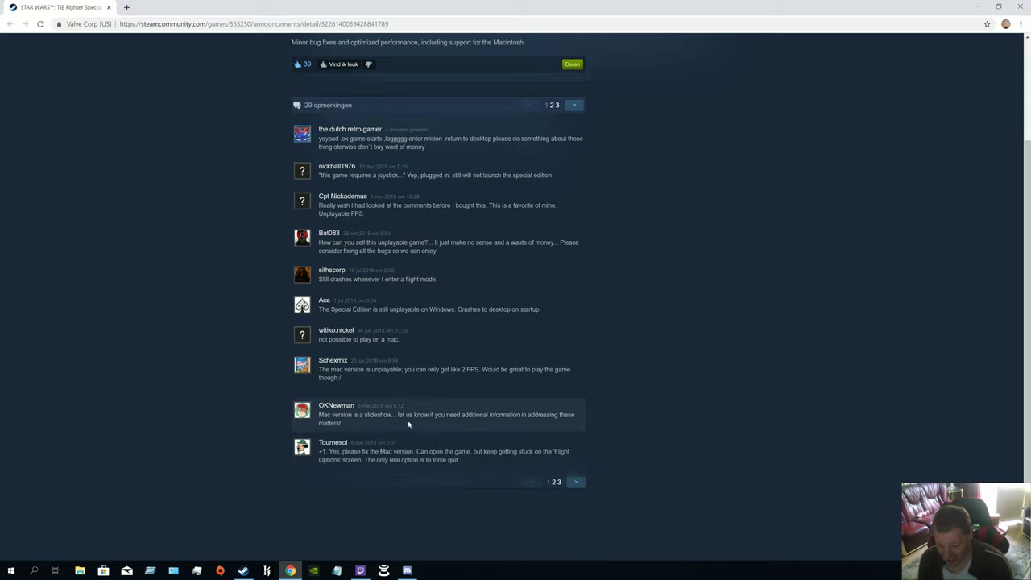
mouse_move(373, 323)
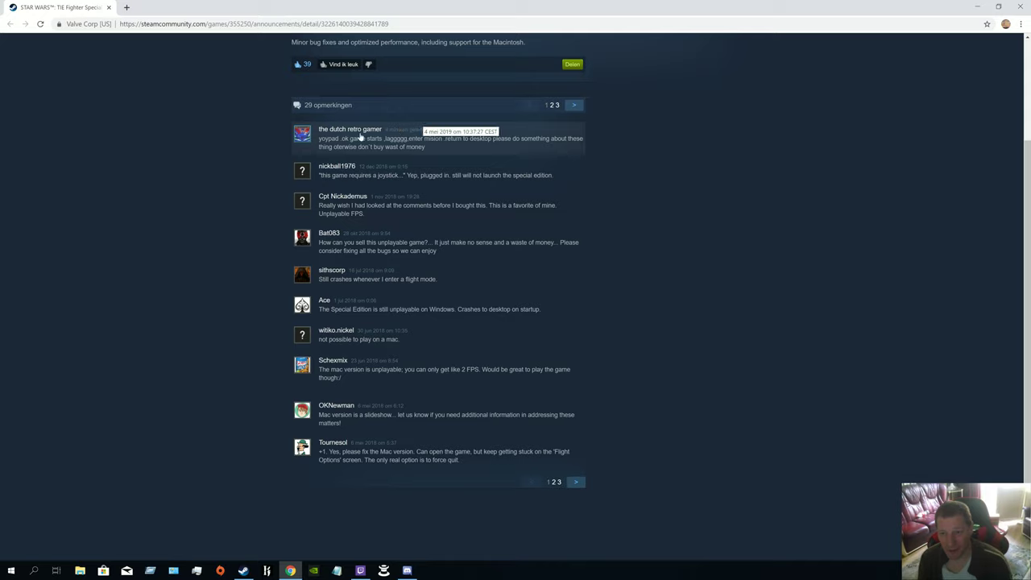
mouse_move(574, 235)
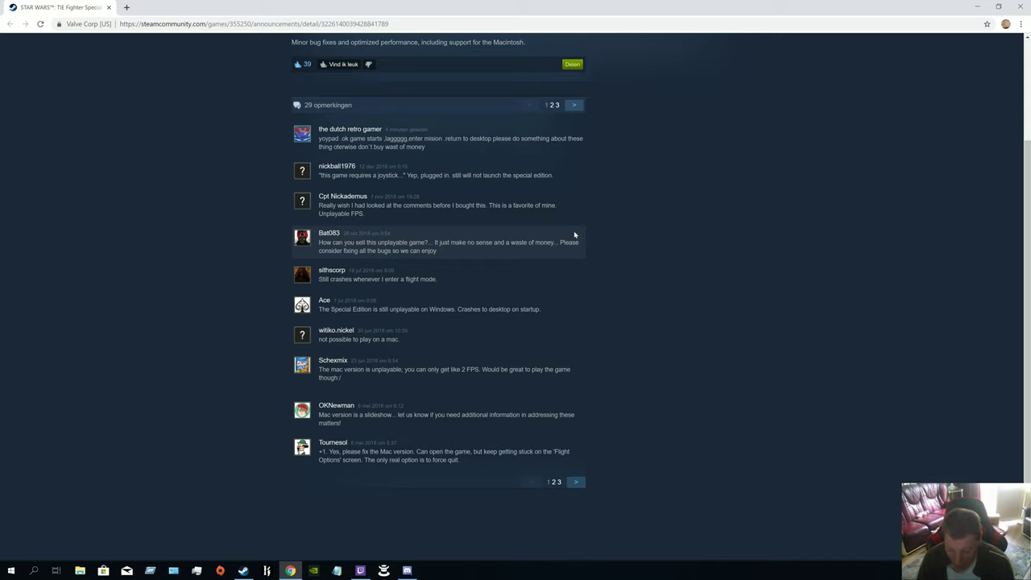
mouse_move(26, 293)
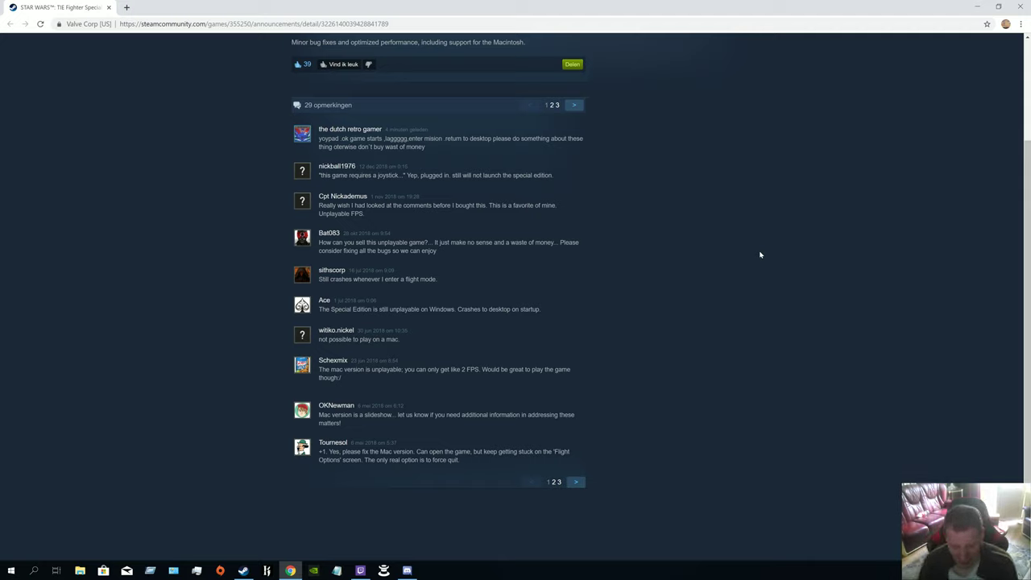
mouse_move(847, 56)
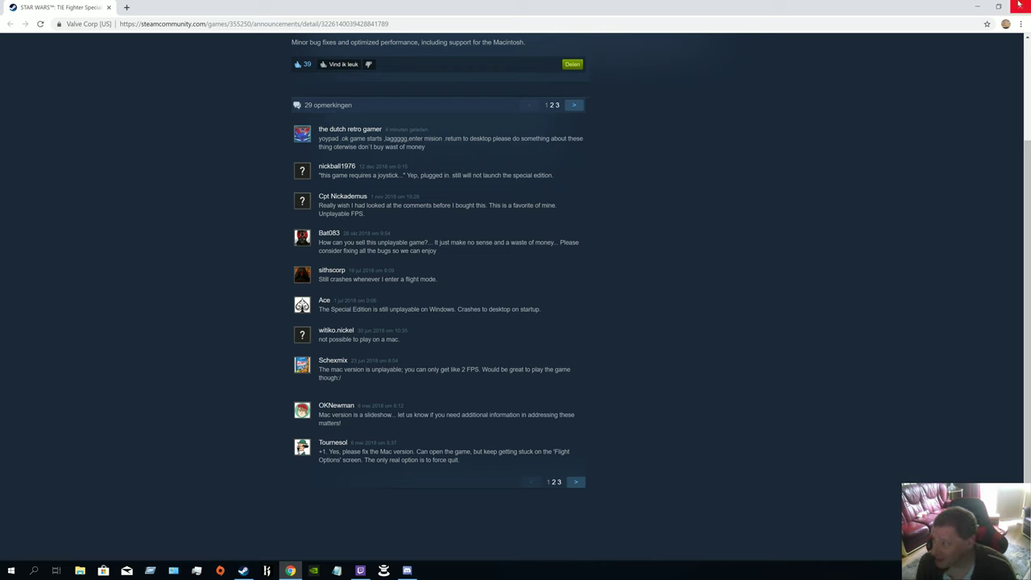
Switch from the TIE Fighter library page to the Steam store front via the WINKEL menu.
left_click(242, 570)
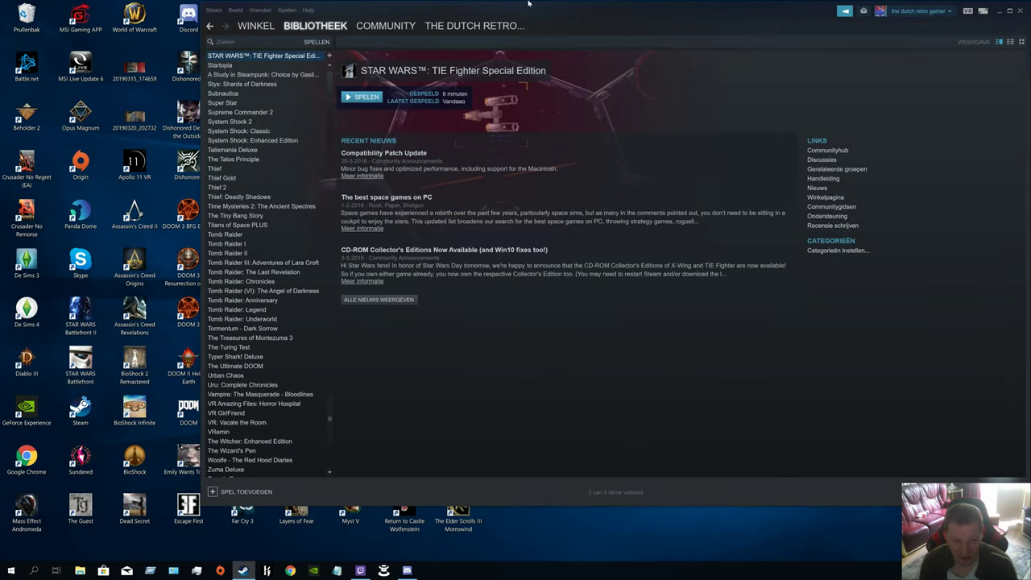
left_click(255, 26)
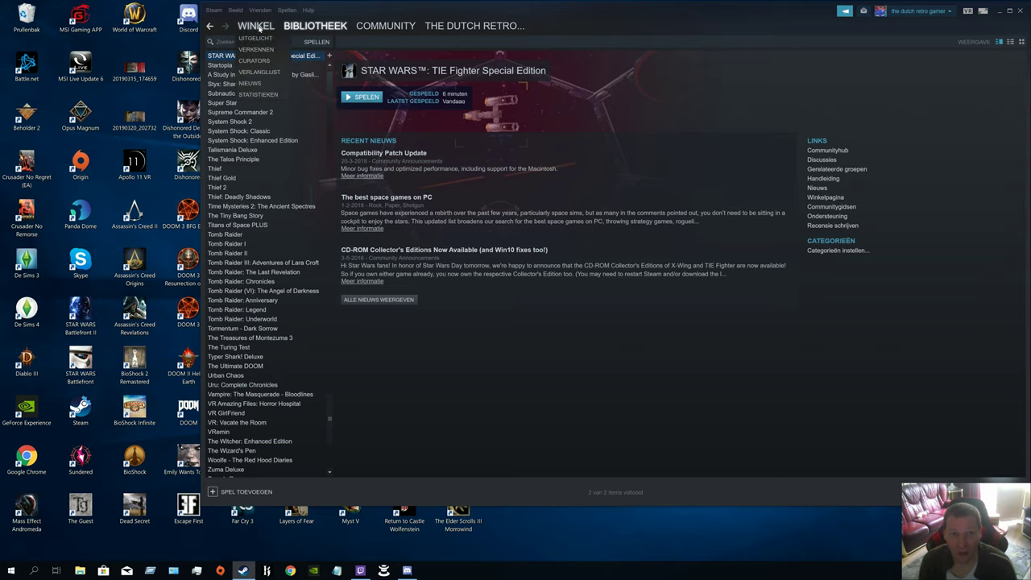
left_click(255, 26)
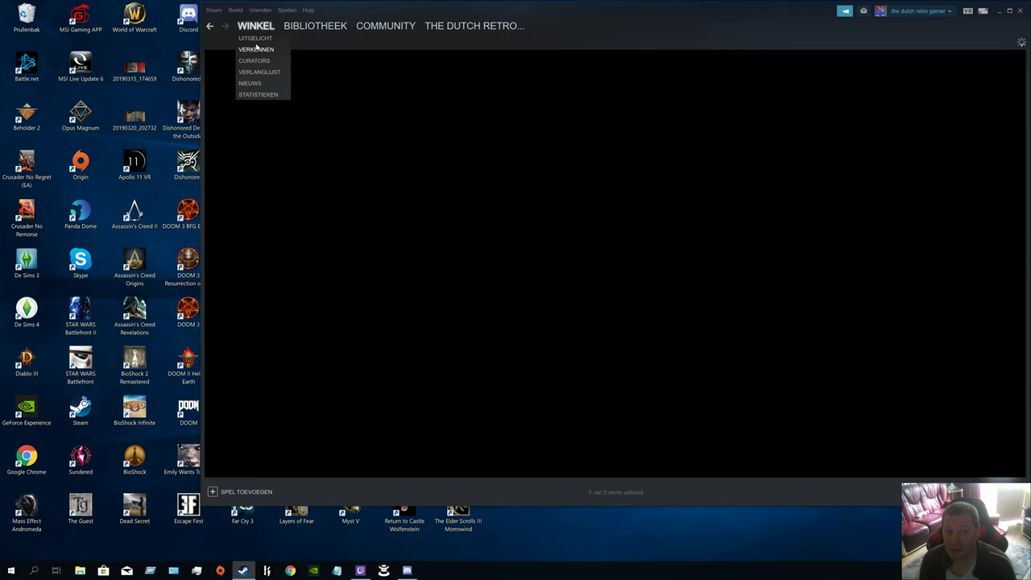
left_click(616, 236)
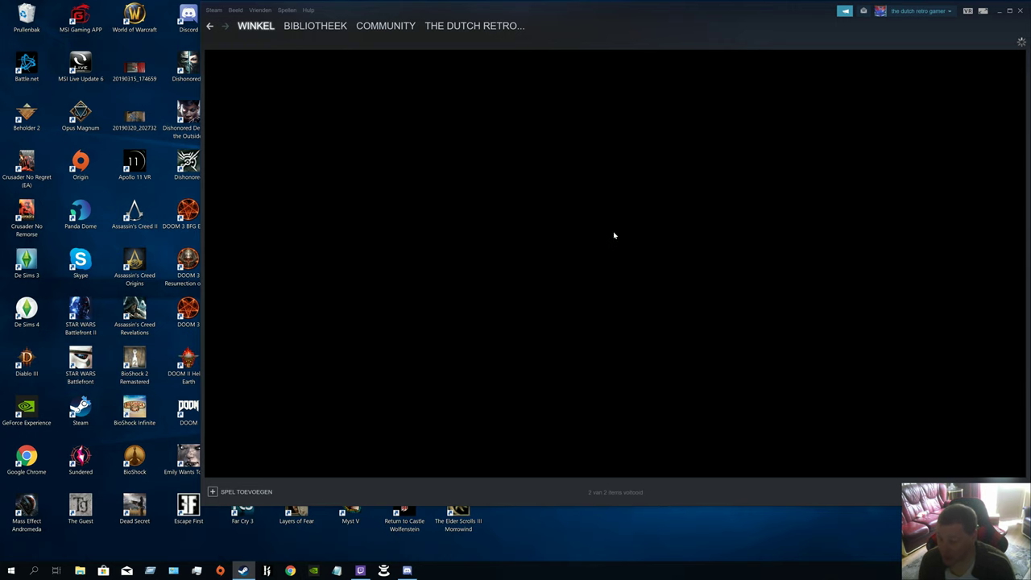
left_click(255, 26)
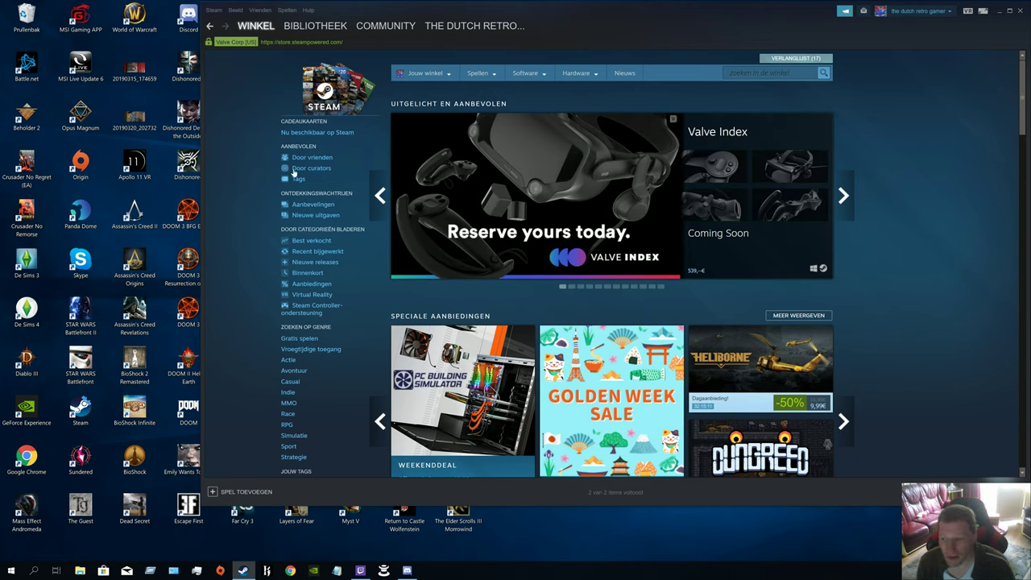
mouse_move(697, 280)
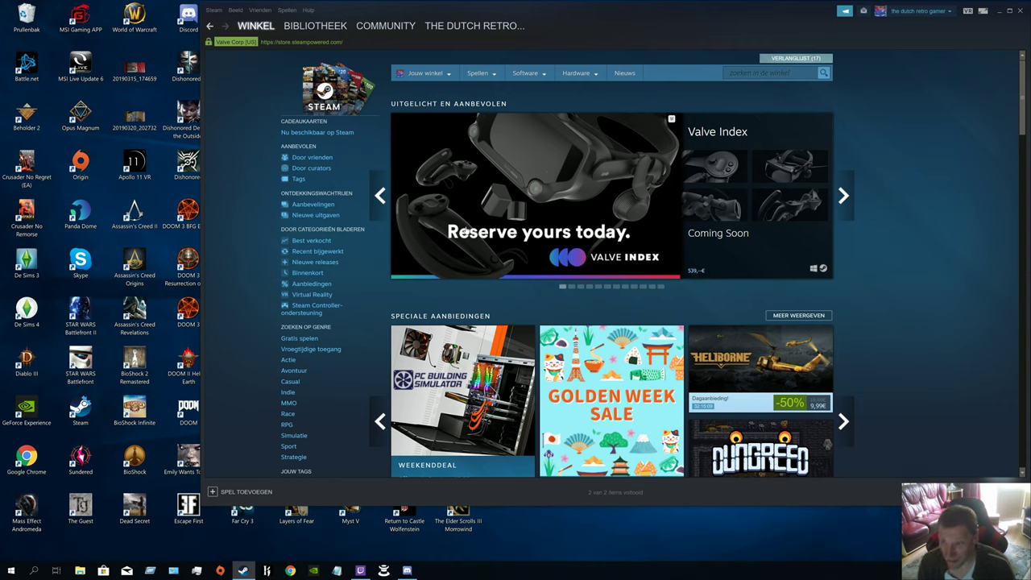
mouse_move(429, 291)
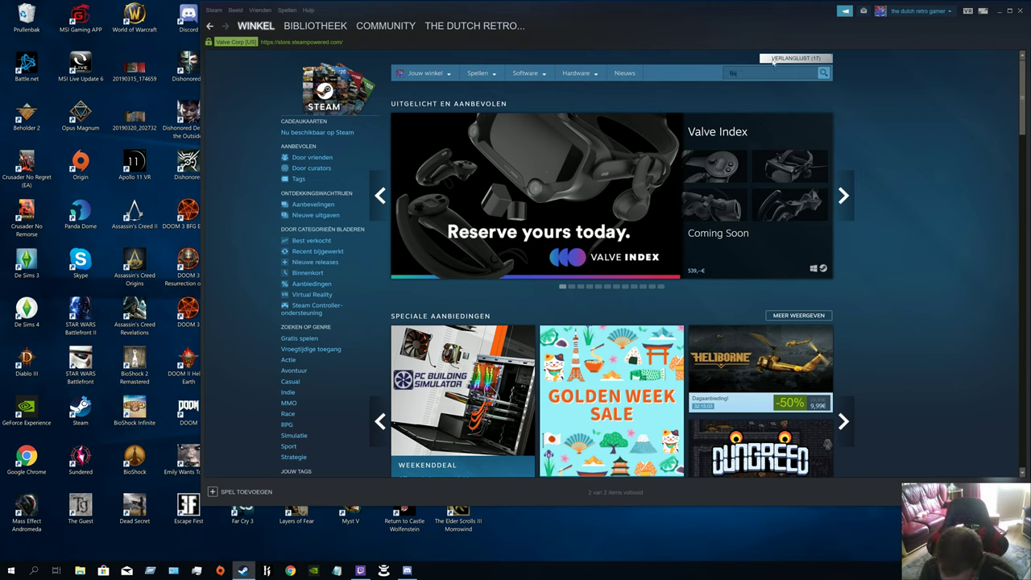
Search the store for 'tie figh' to get the two TIE Fighter game suggestions.
type("tie fighter")
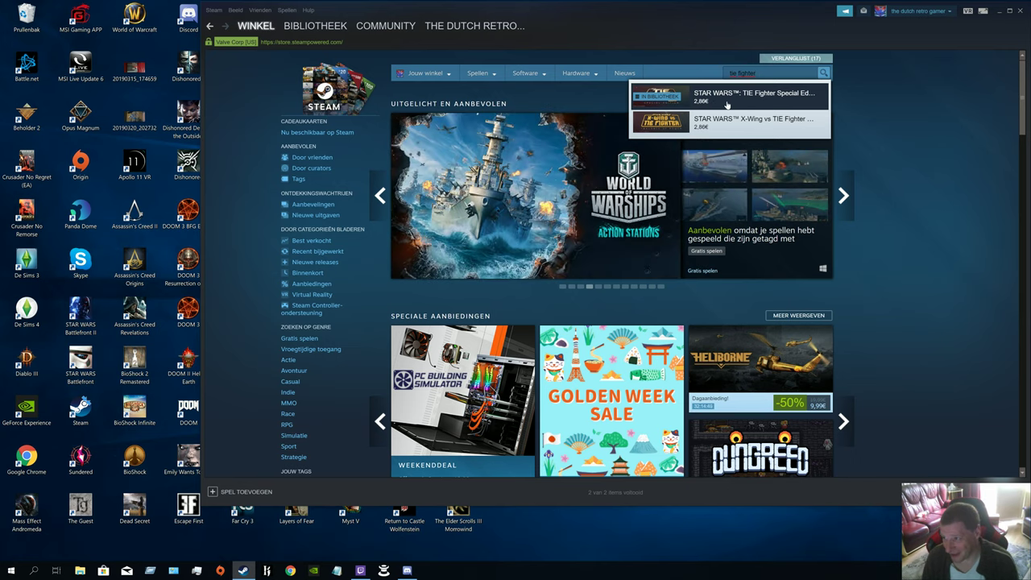
mouse_move(754, 92)
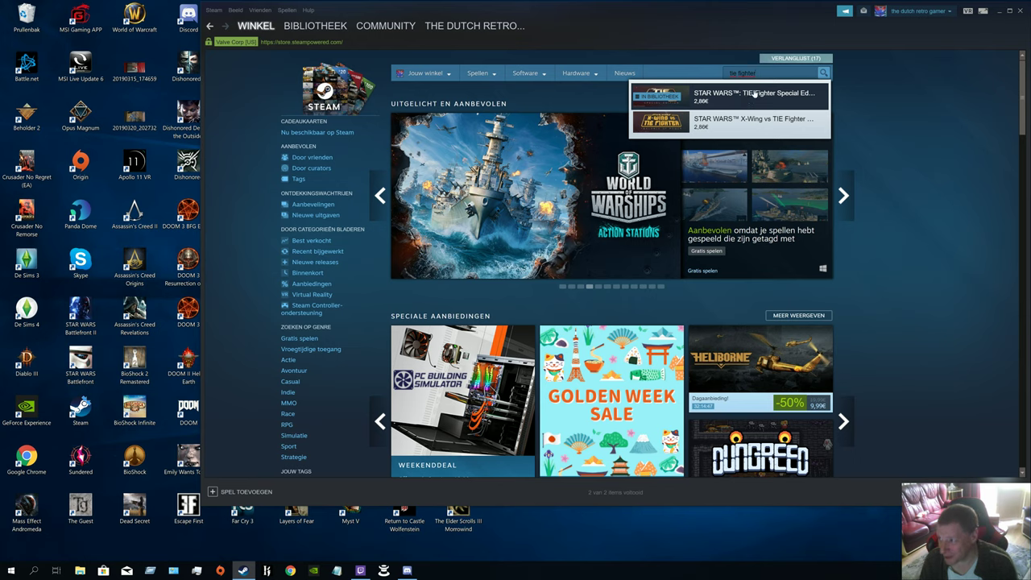
mouse_move(756, 105)
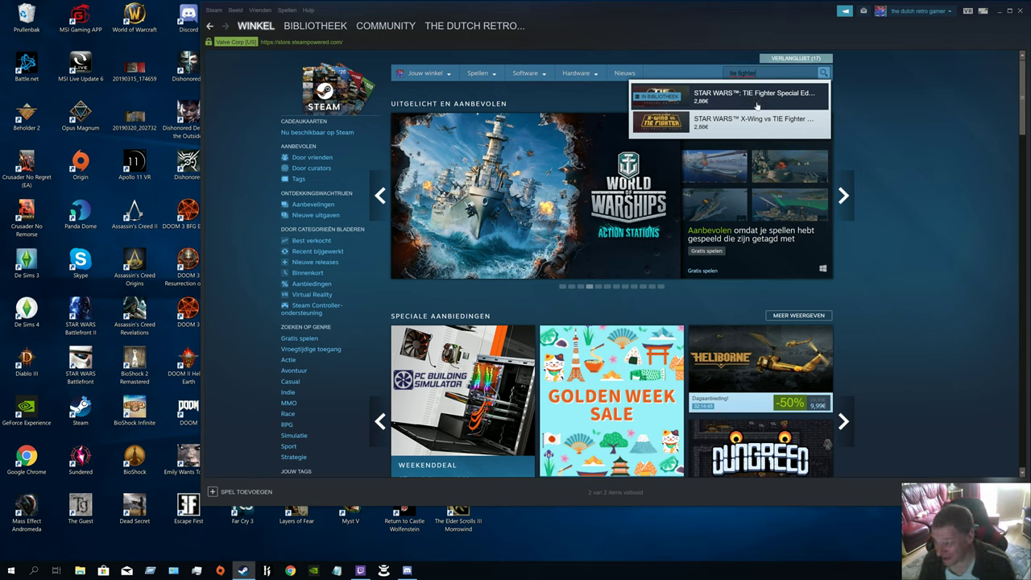